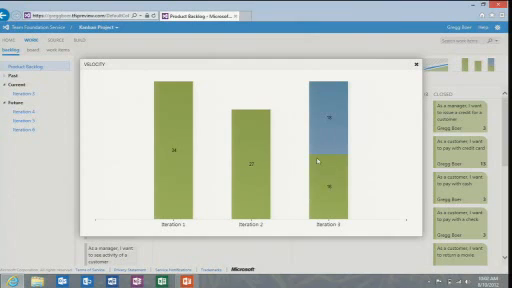
- Dismiss the Velocity chart dialog to return to the Kanban Project backlog board
click(416, 65)
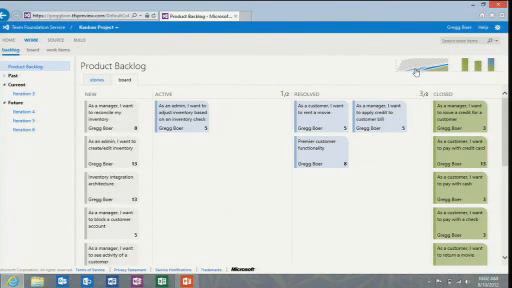